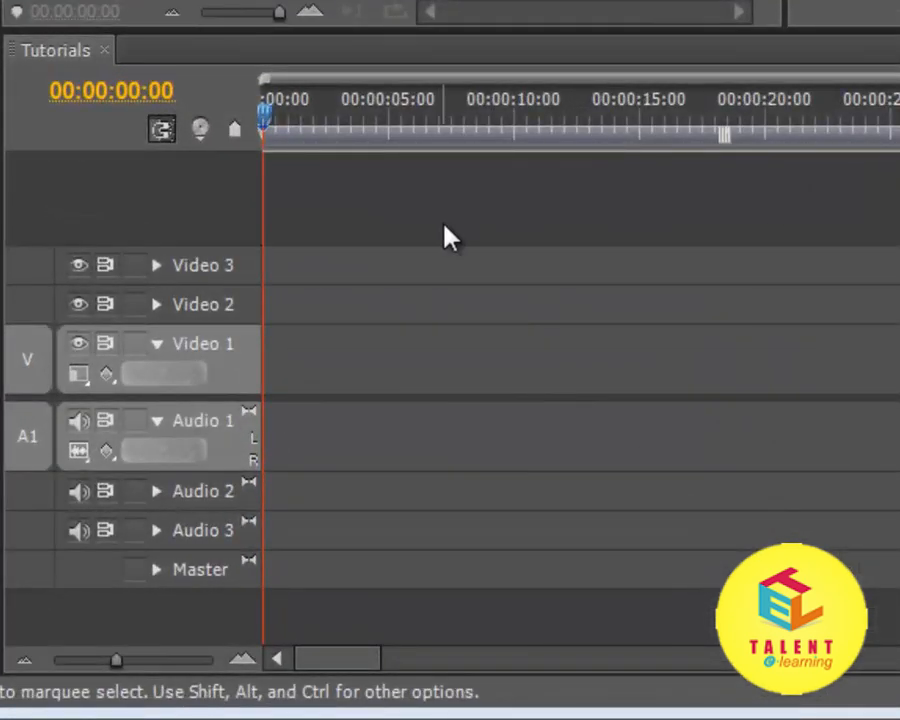
mouse_move(430, 280)
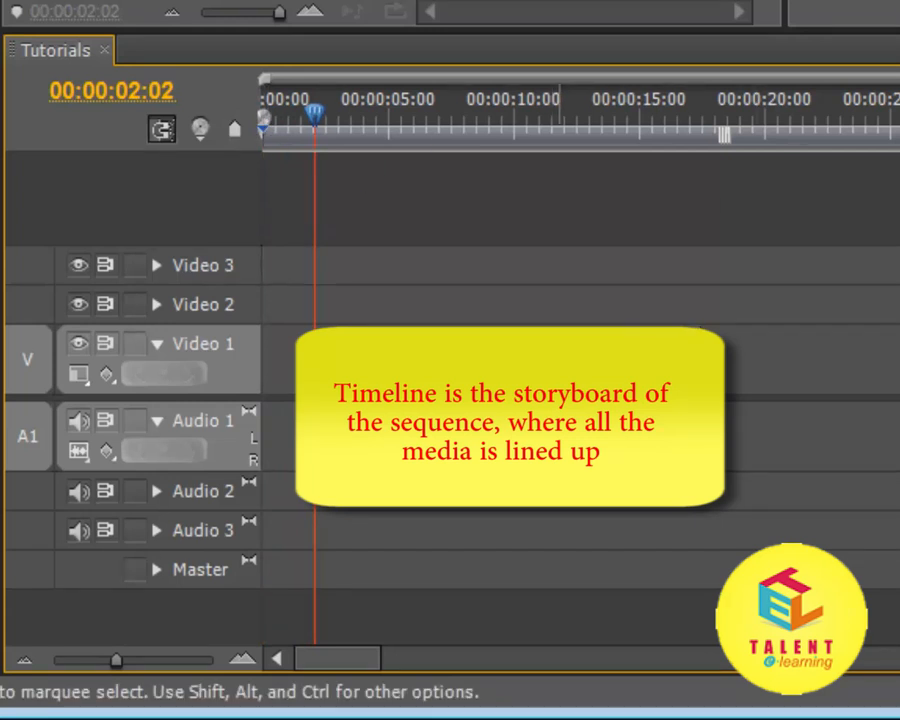
mouse_move(729, 316)
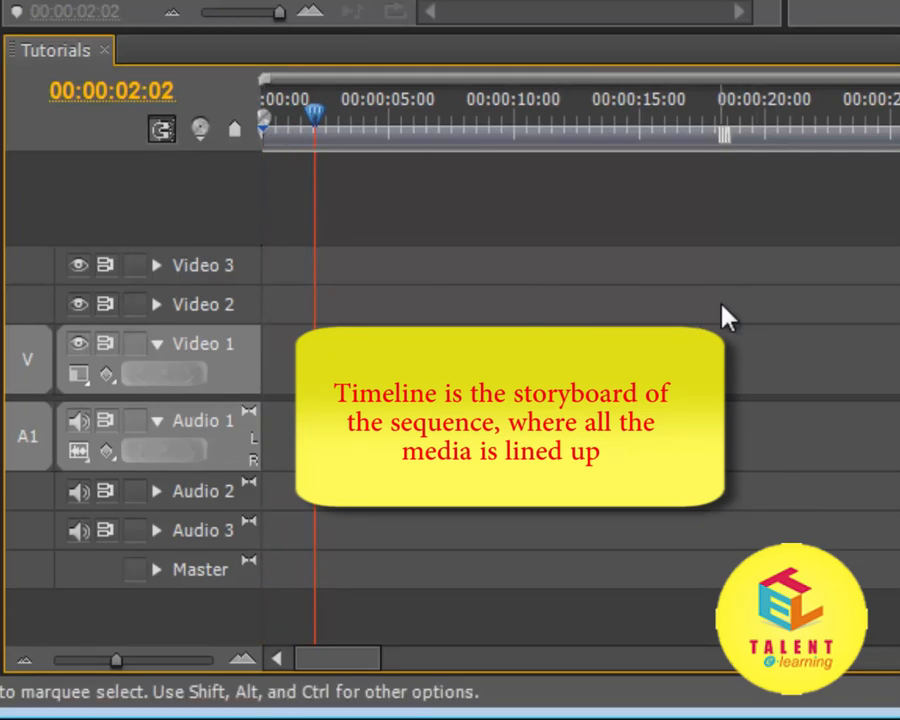
mouse_move(325, 131)
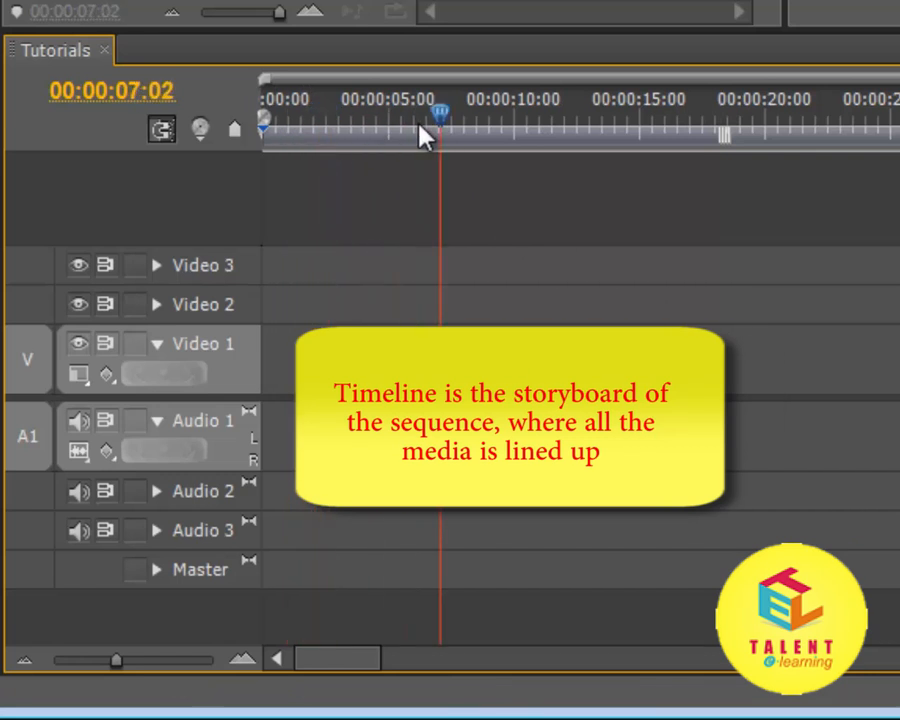
- Drag the playhead along the empty sequence's time ruler to around 7 seconds
drag(438, 113, 318, 113)
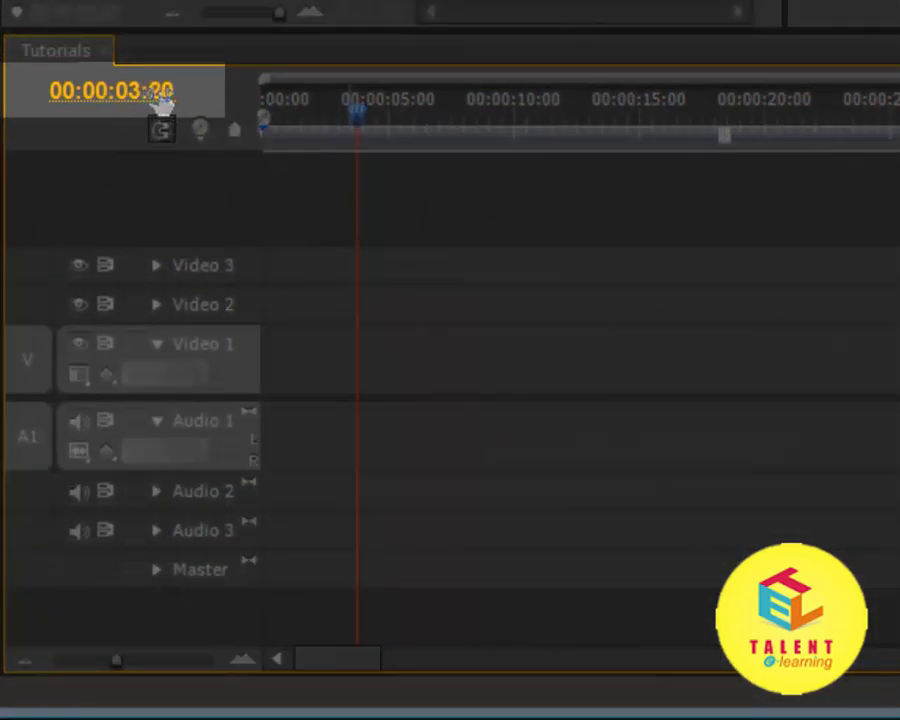
- Return the playhead to 00:00:00:00, then move it to the five-second mark
click(775, 114)
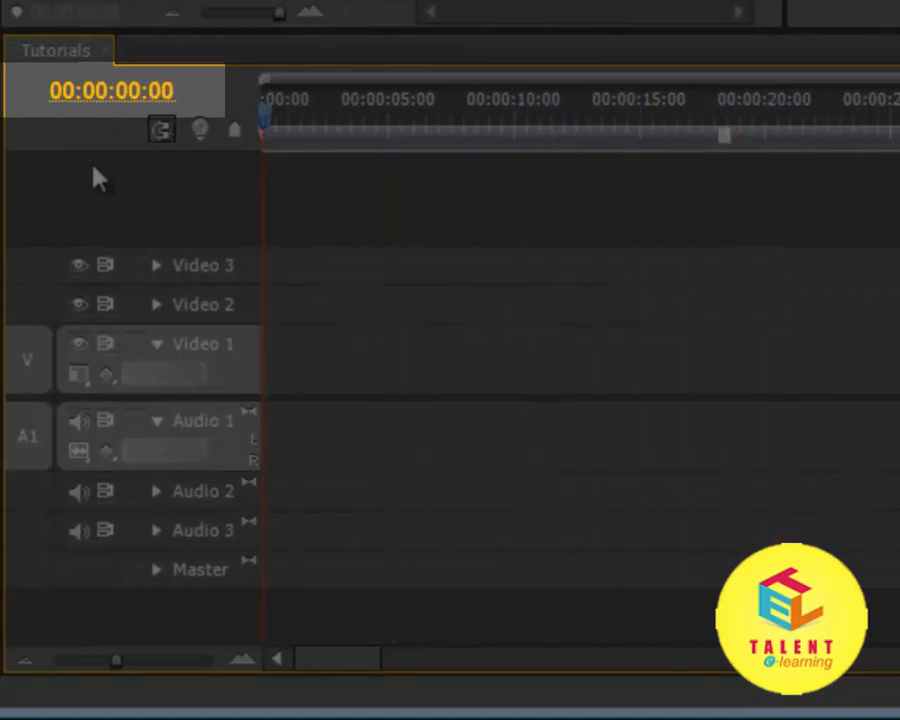
mouse_move(690, 110)
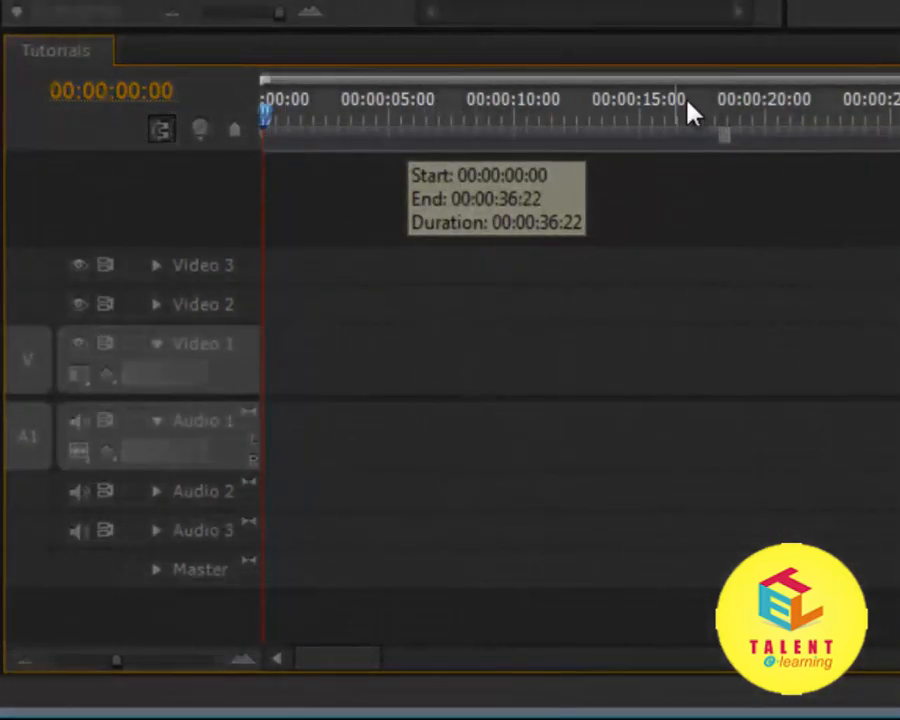
mouse_move(268, 120)
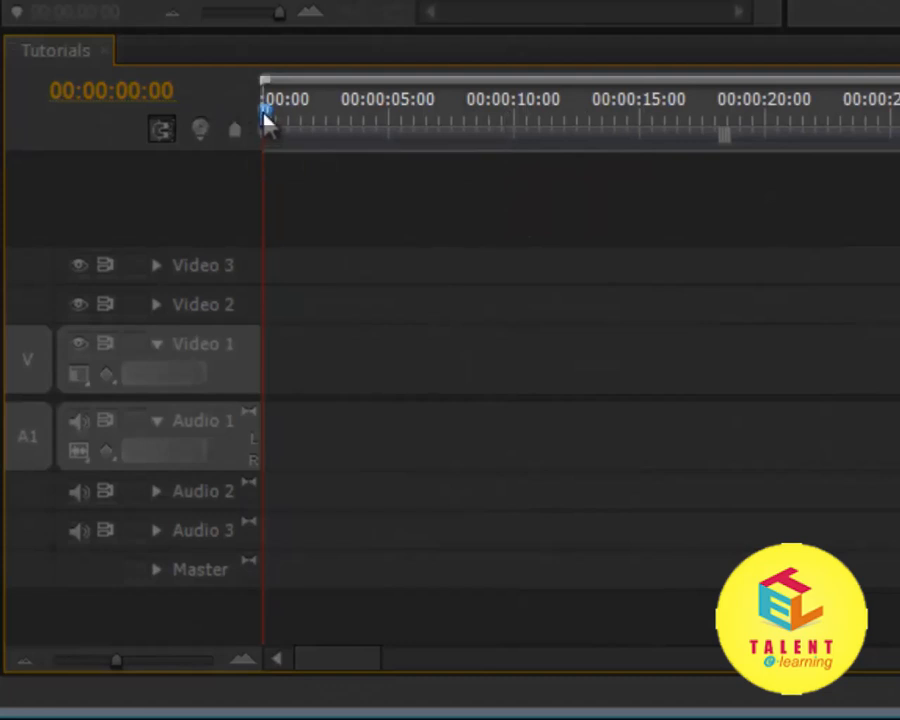
click(391, 120)
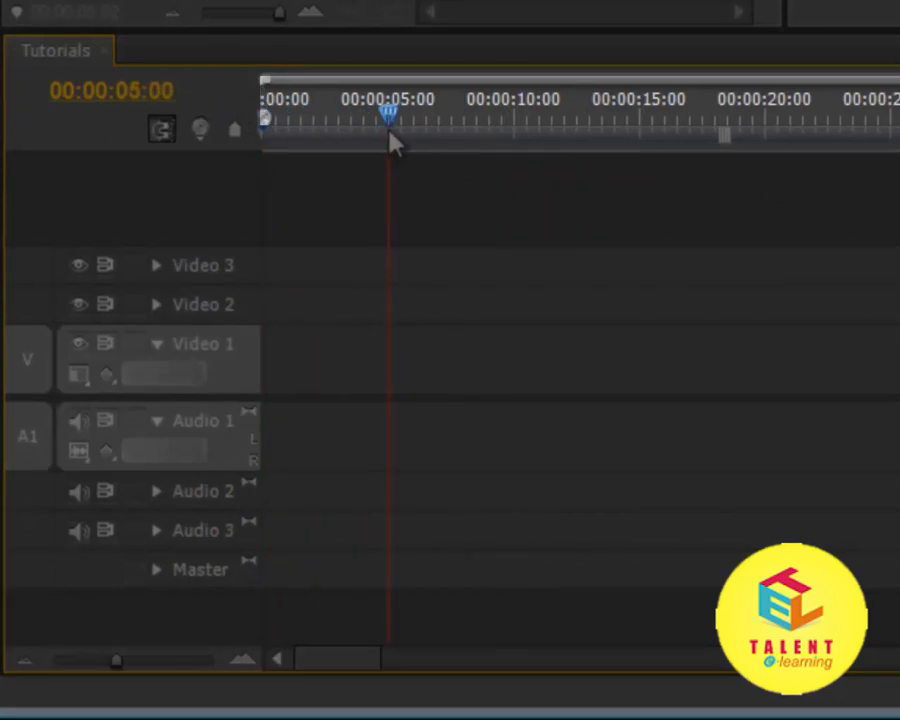
click(515, 128)
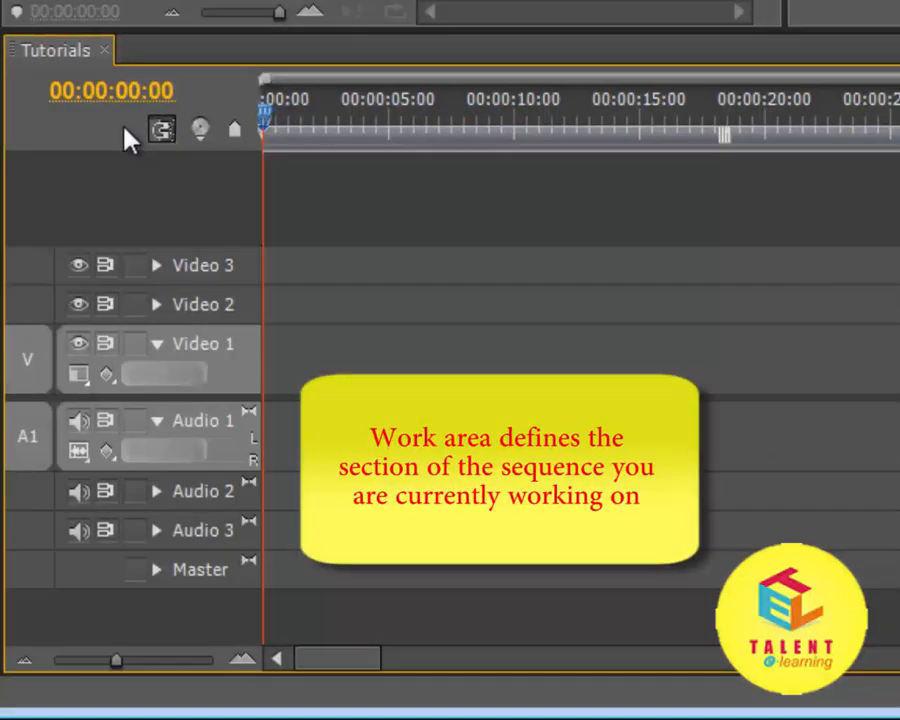
mouse_move(365, 148)
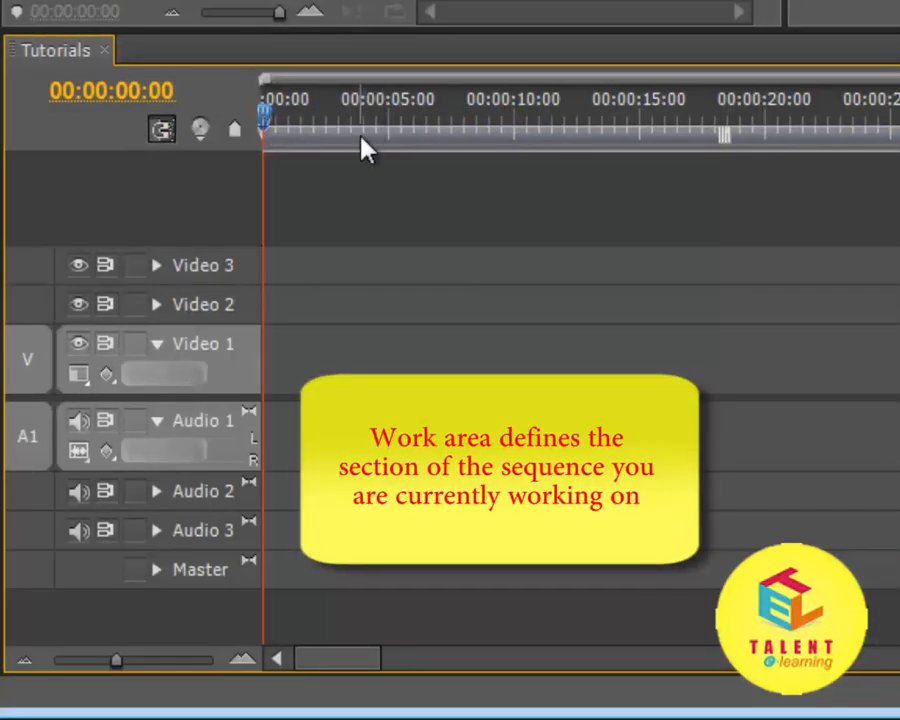
mouse_move(283, 180)
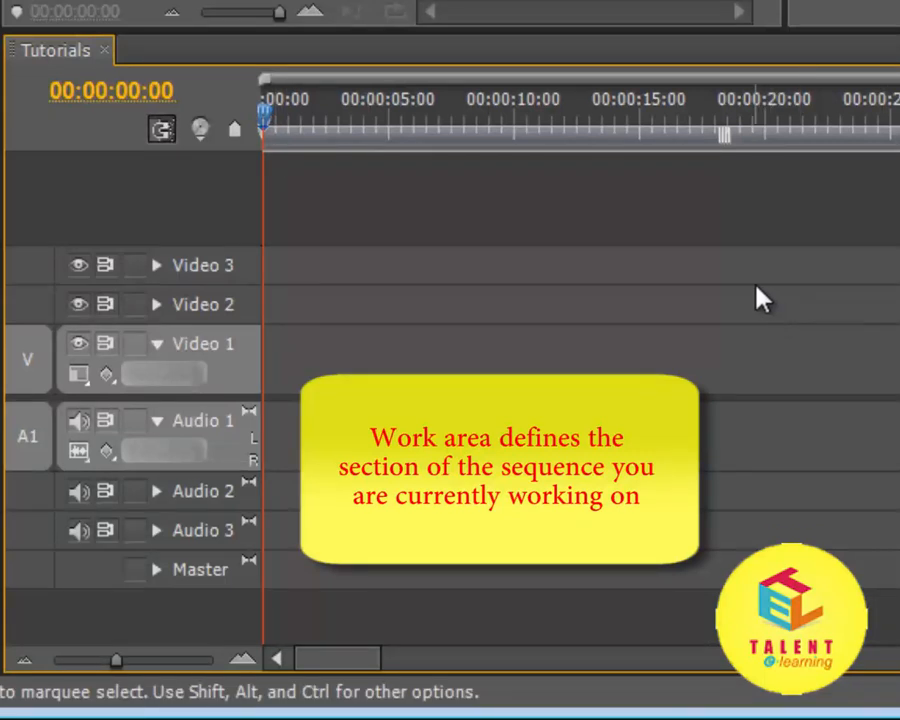
mouse_move(422, 150)
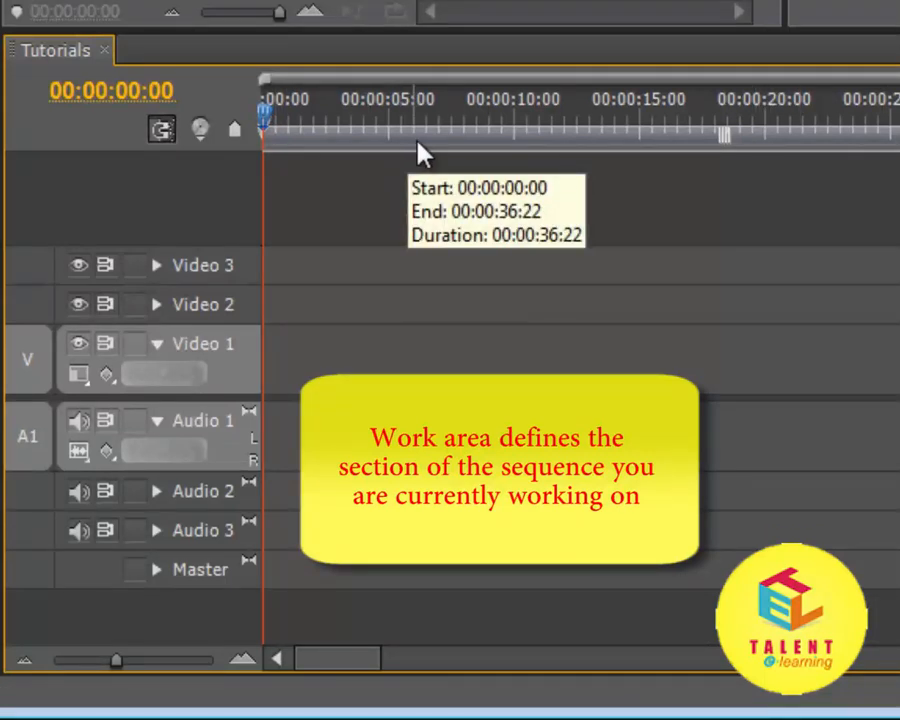
mouse_move(585, 247)
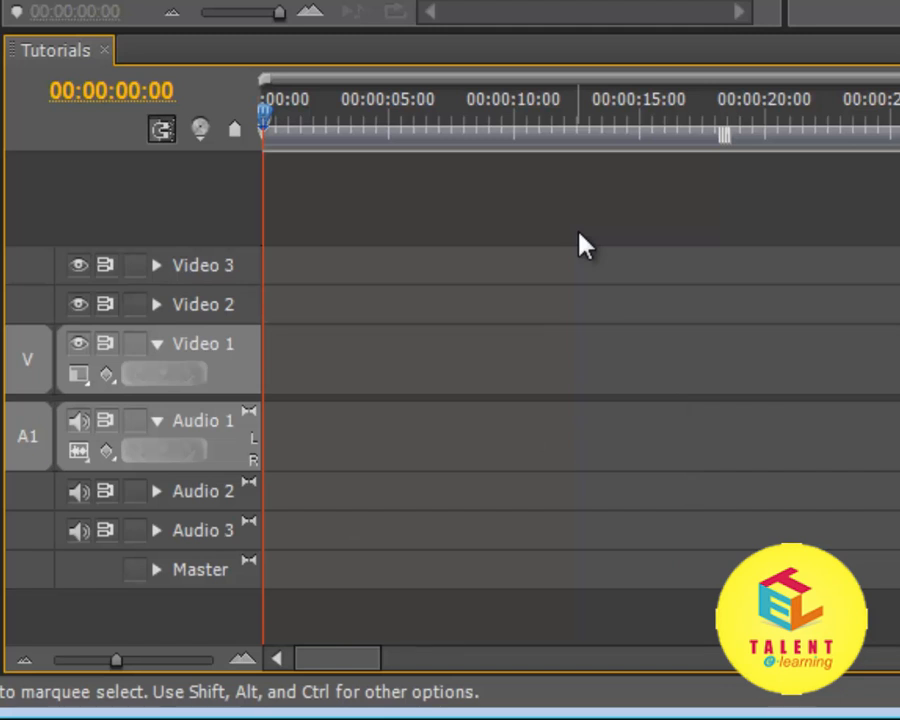
mouse_move(642, 195)
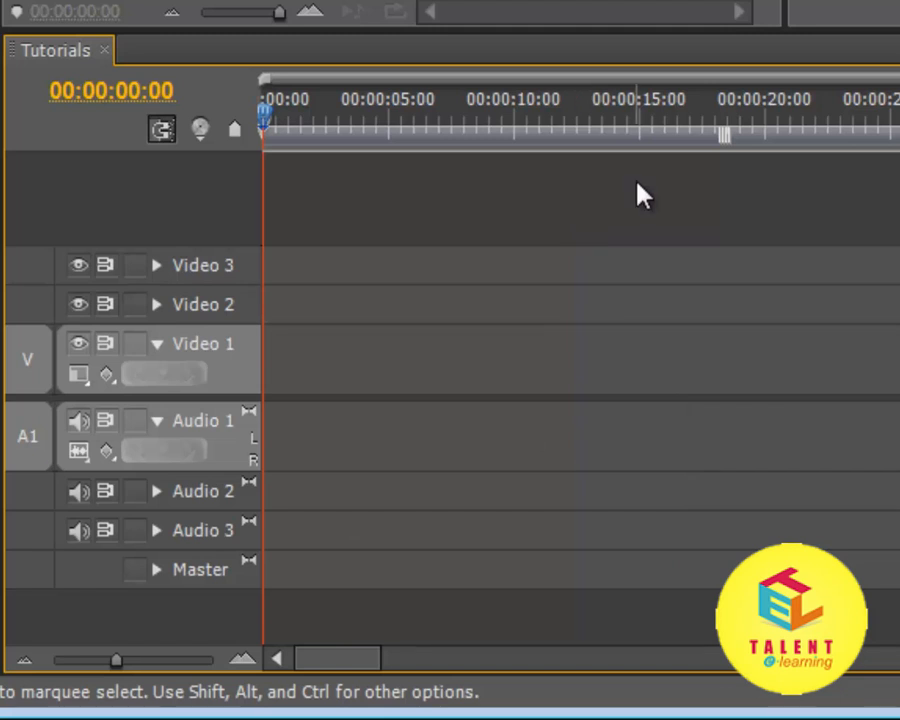
mouse_move(821, 207)
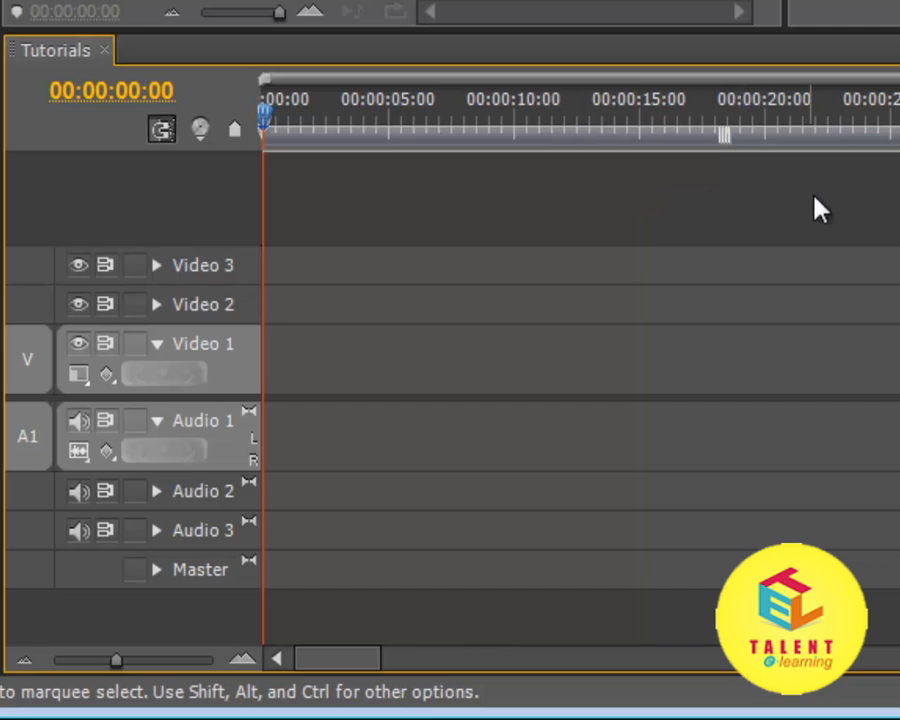
mouse_move(883, 160)
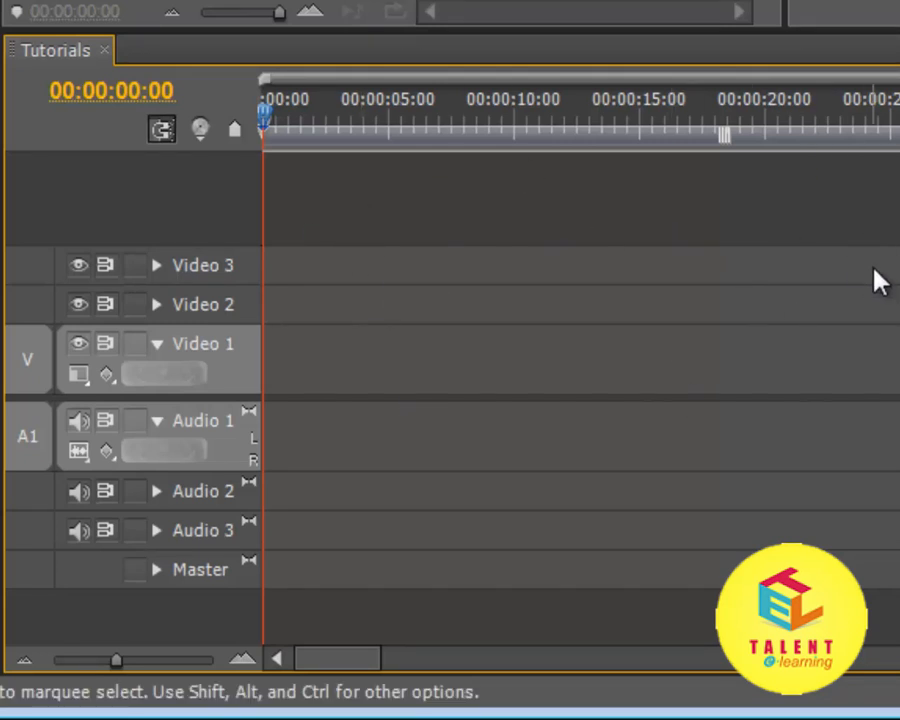
mouse_move(315, 150)
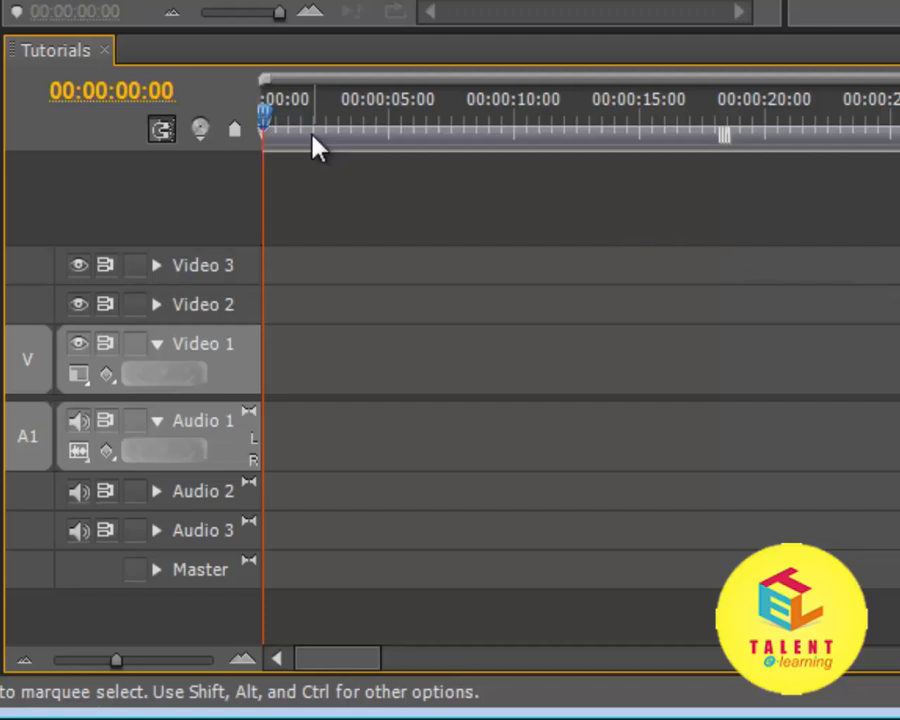
- Move the playhead to about 00:00:19:19, then back to 00:00:00:00
click(776, 125)
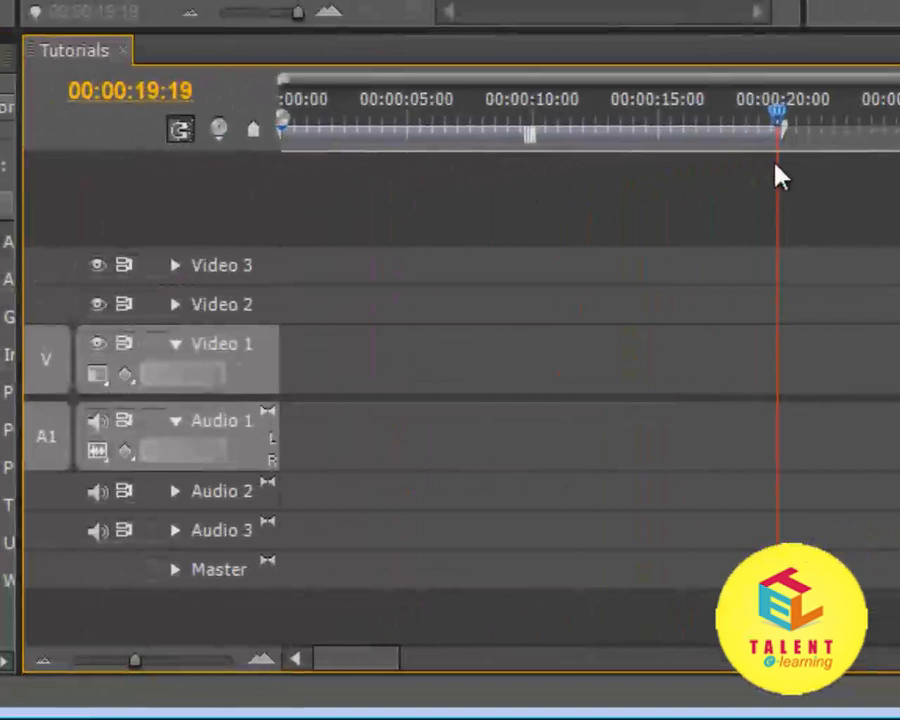
click(395, 130)
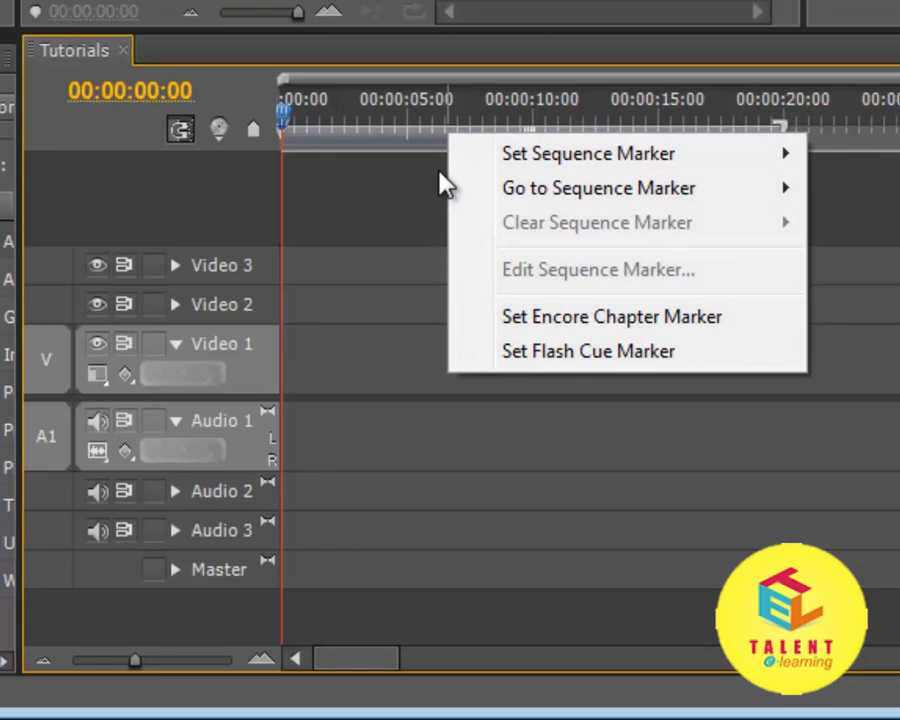
mouse_move(611, 168)
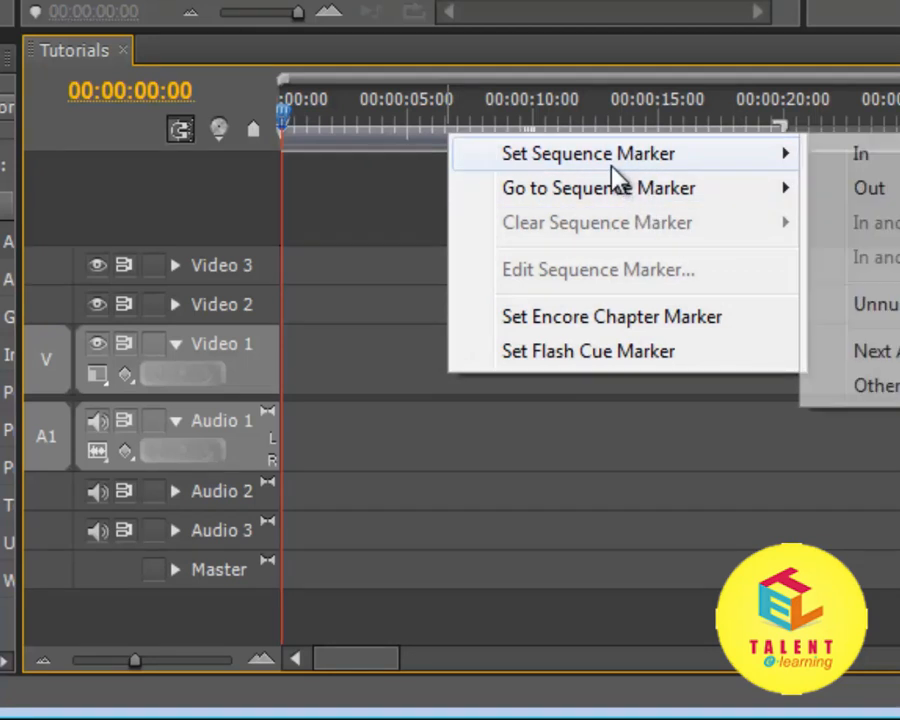
mouse_move(725, 168)
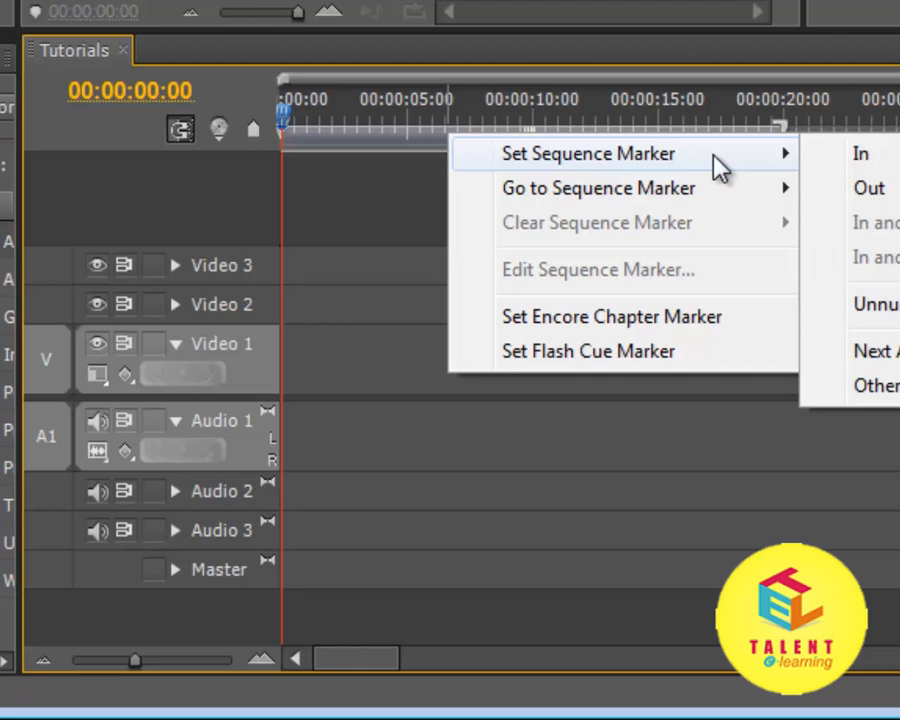
mouse_move(685, 188)
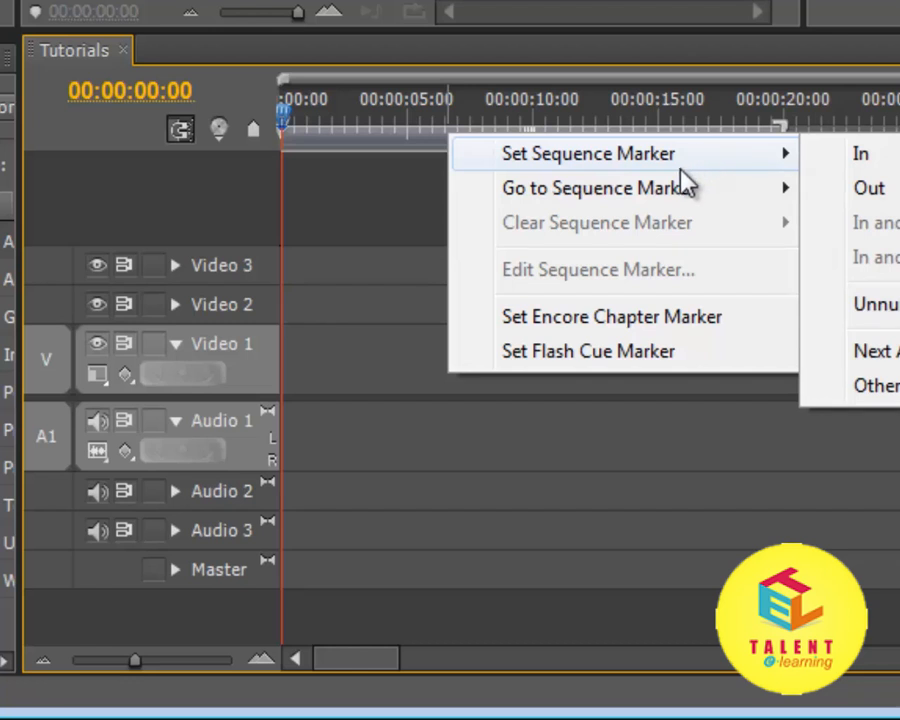
mouse_move(725, 195)
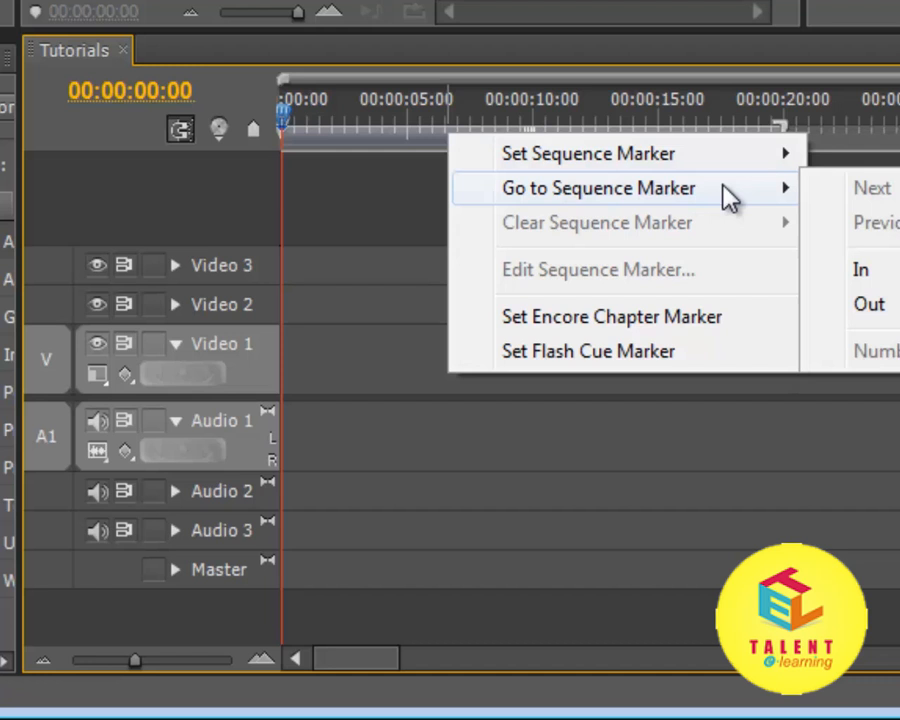
mouse_move(737, 327)
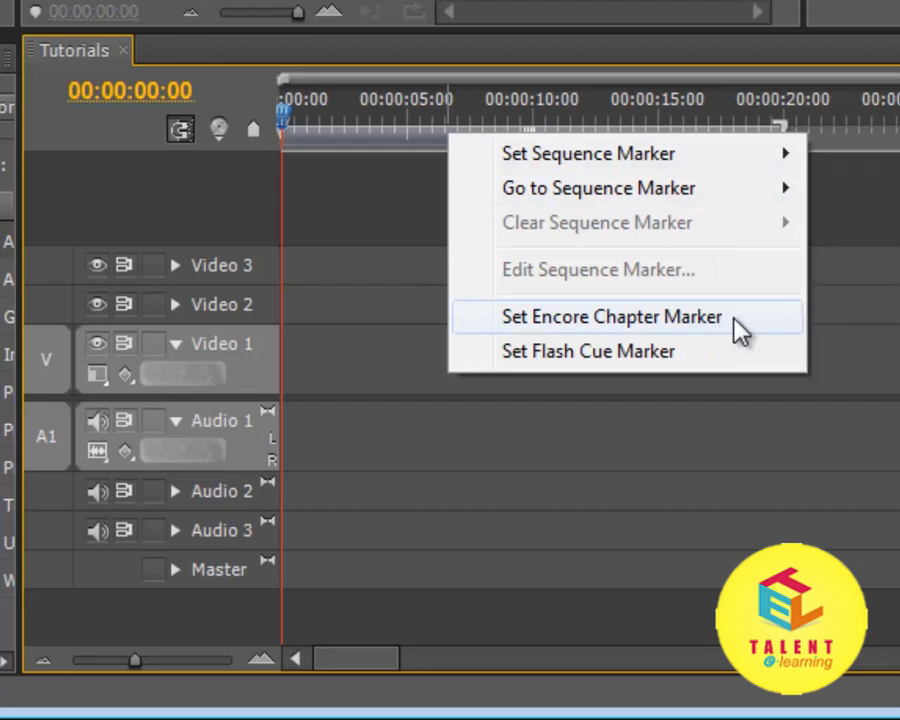
mouse_move(704, 358)
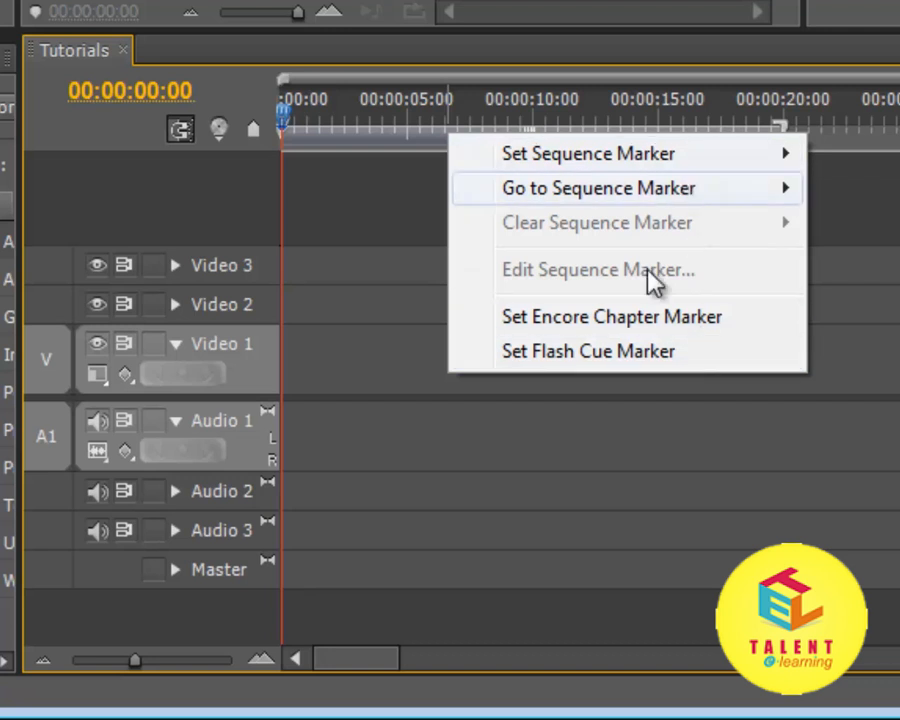
mouse_move(633, 192)
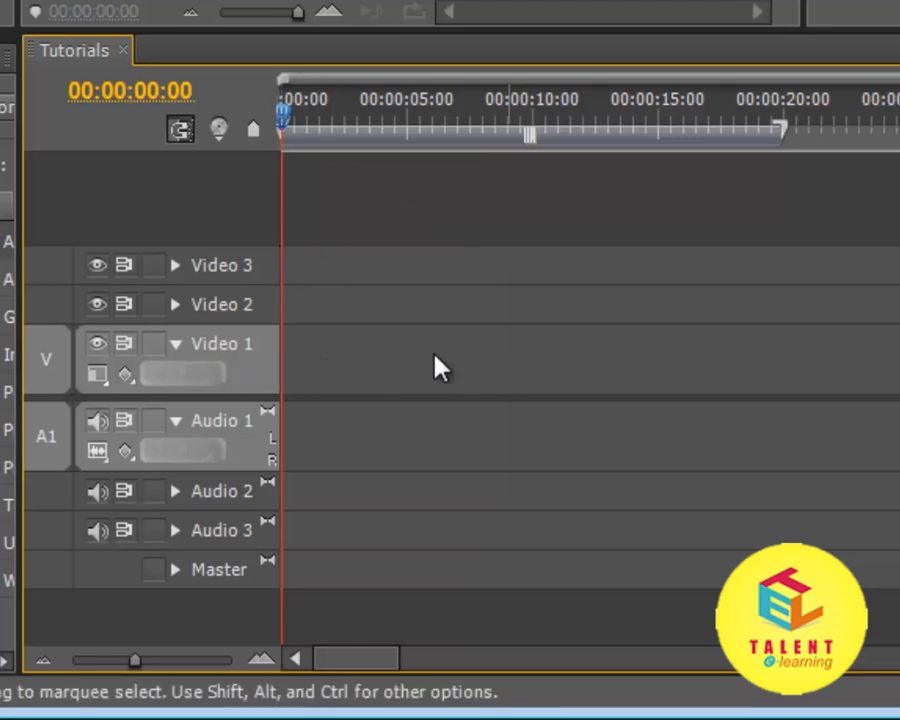
mouse_move(405, 277)
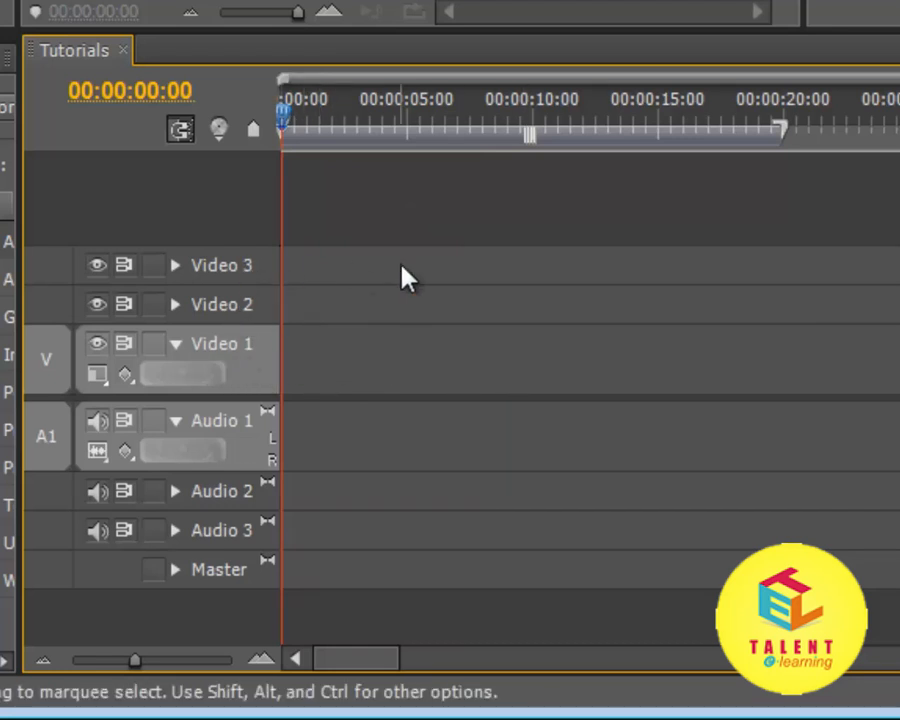
mouse_move(315, 358)
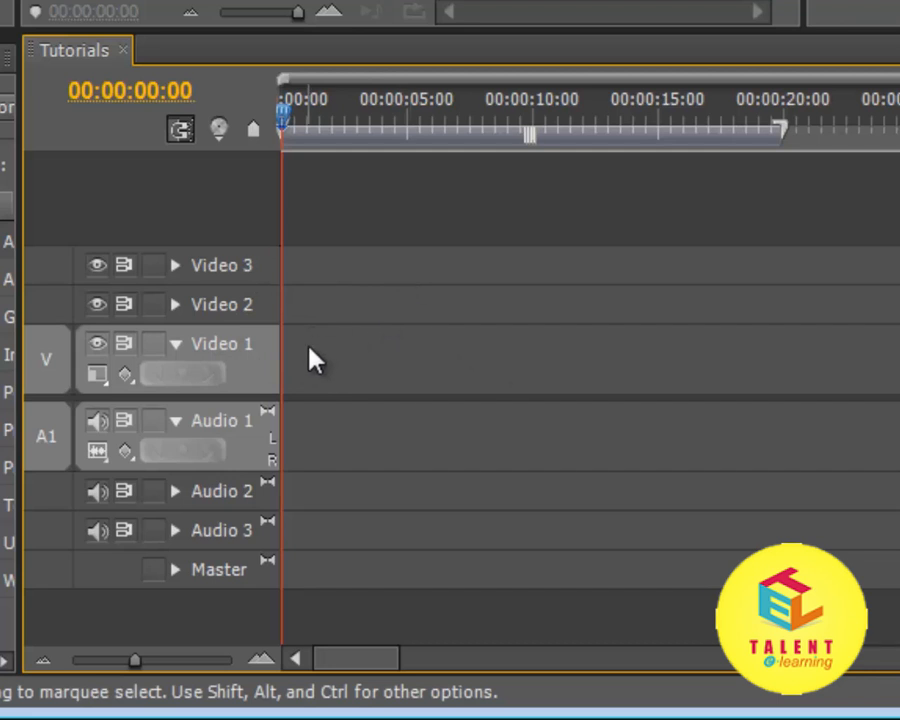
mouse_move(468, 278)
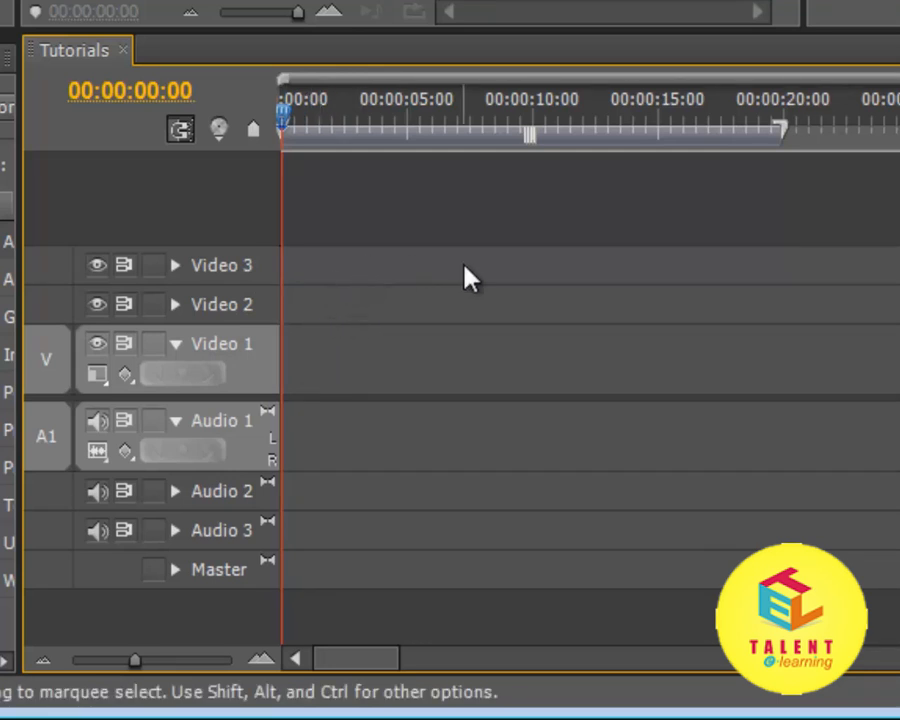
mouse_move(255, 457)
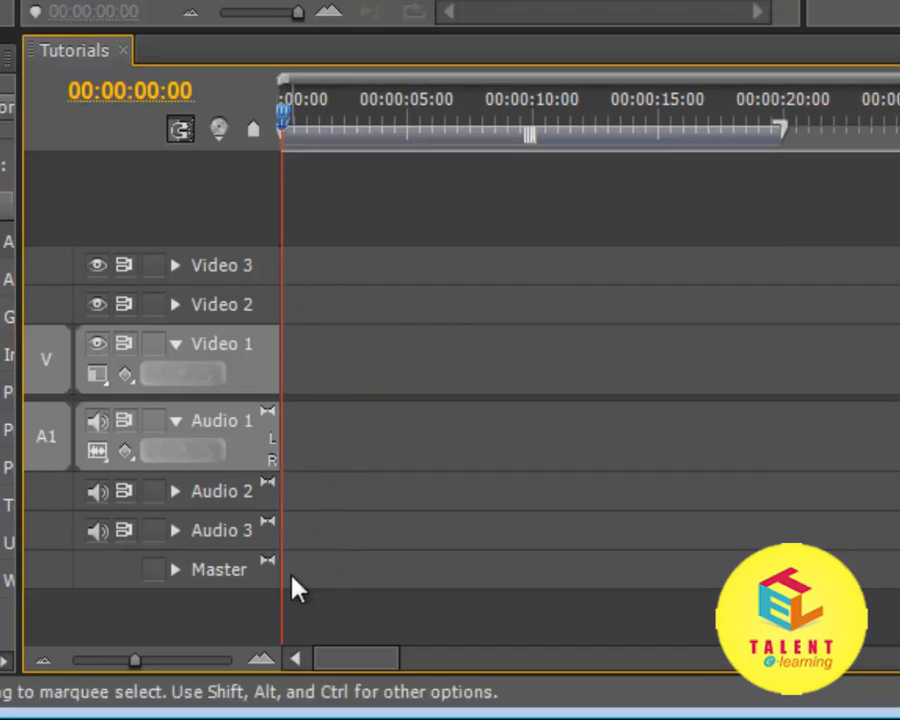
mouse_move(470, 580)
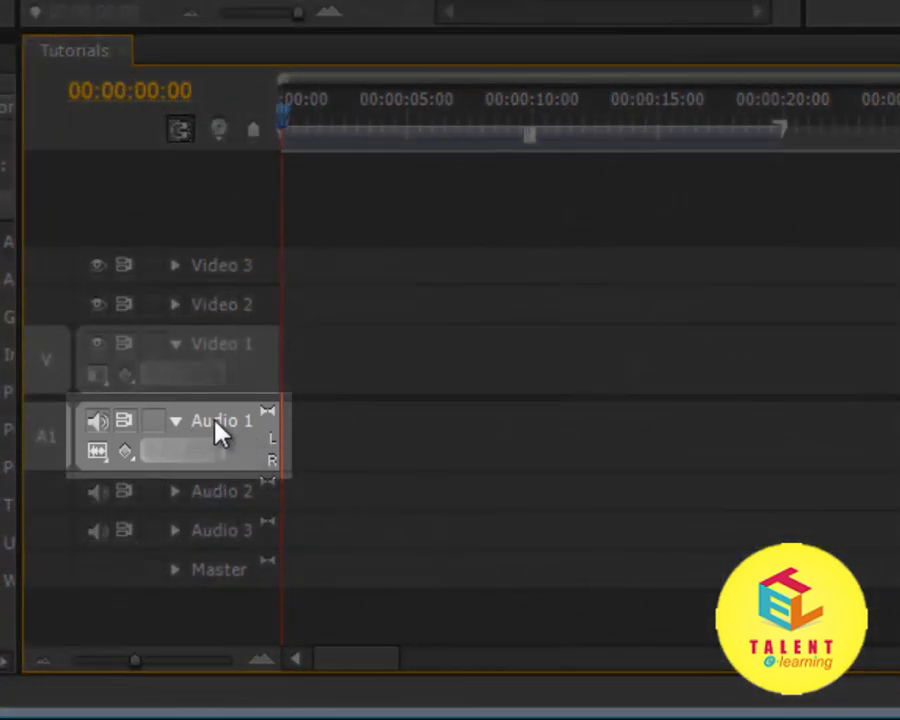
mouse_move(185, 435)
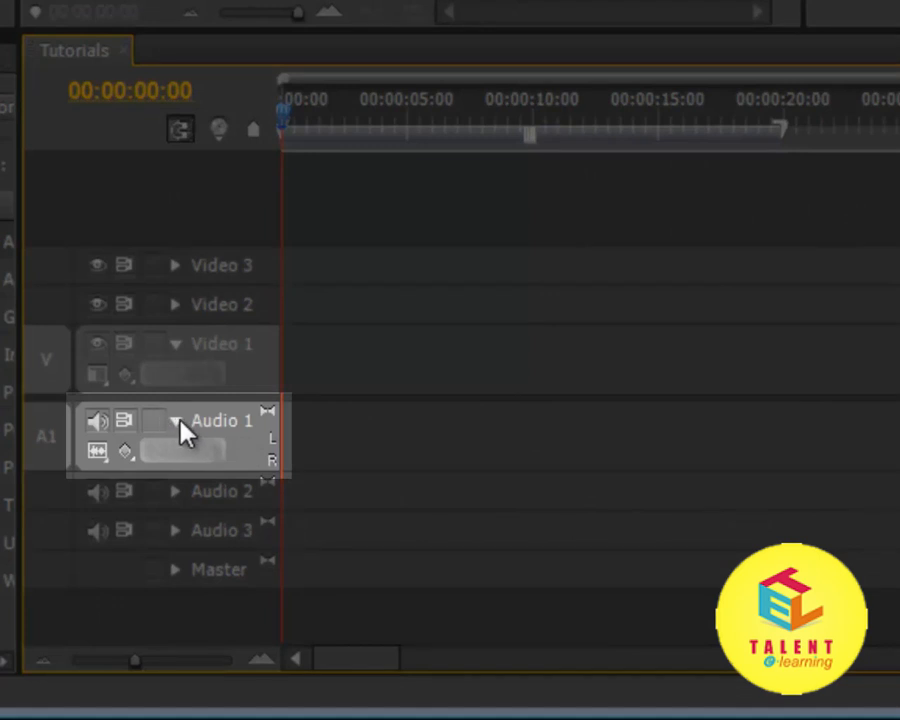
mouse_move(232, 438)
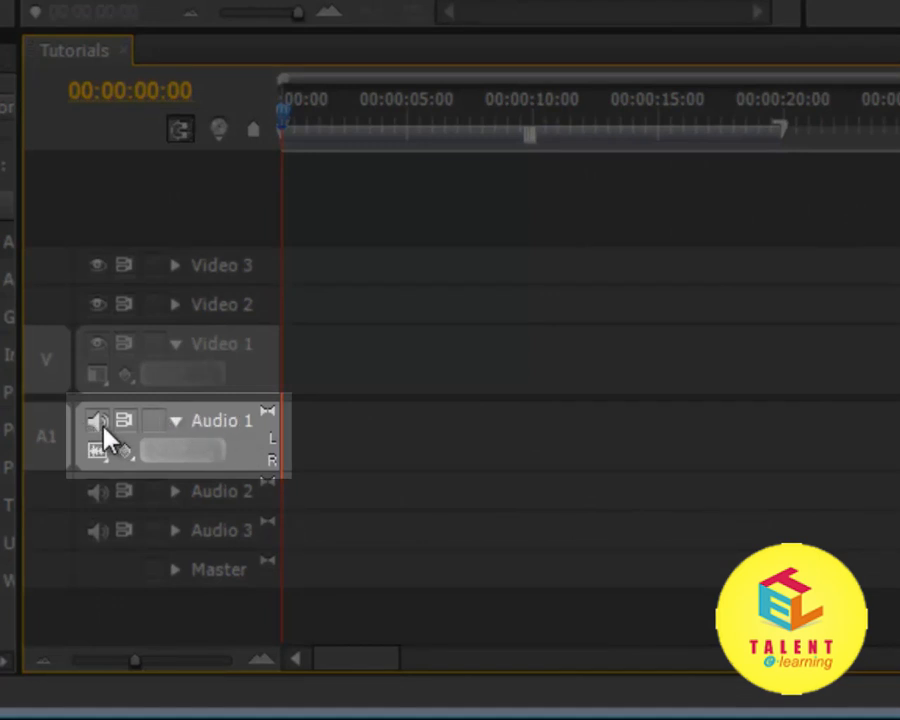
mouse_move(63, 527)
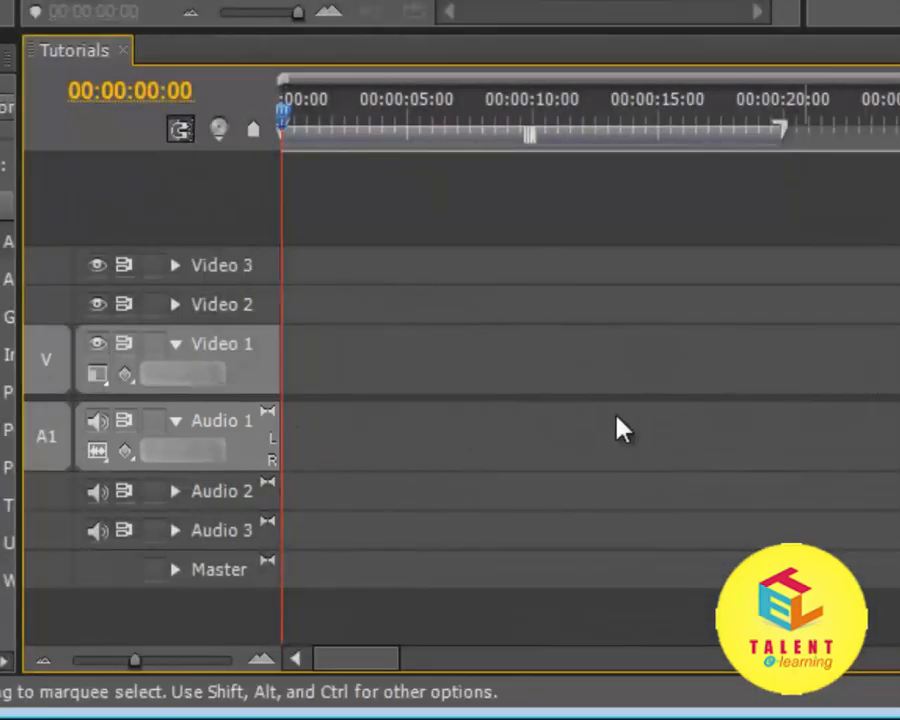
click(96, 420)
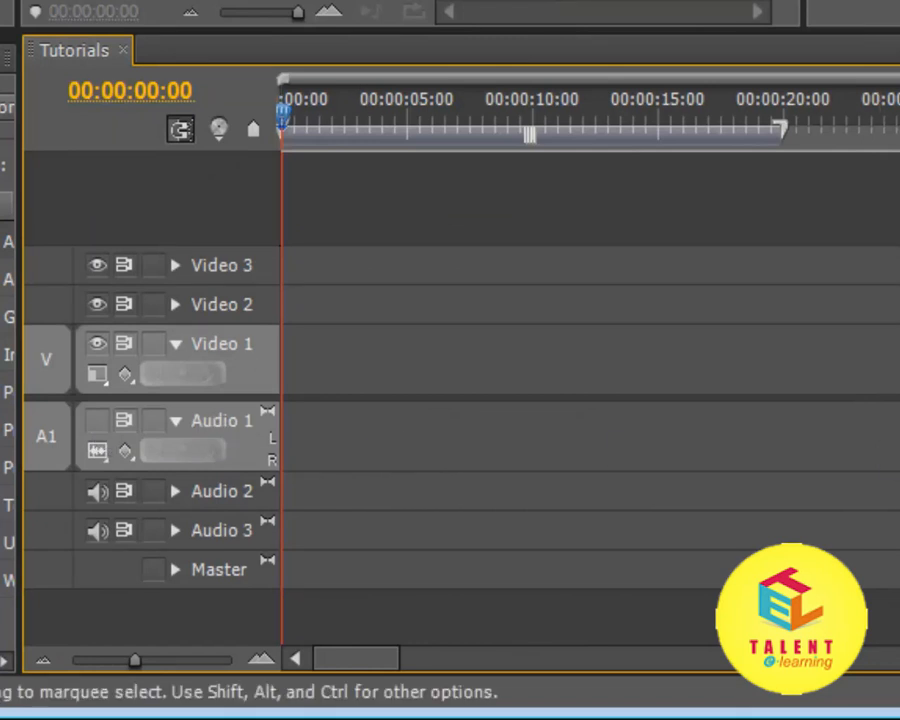
mouse_move(248, 458)
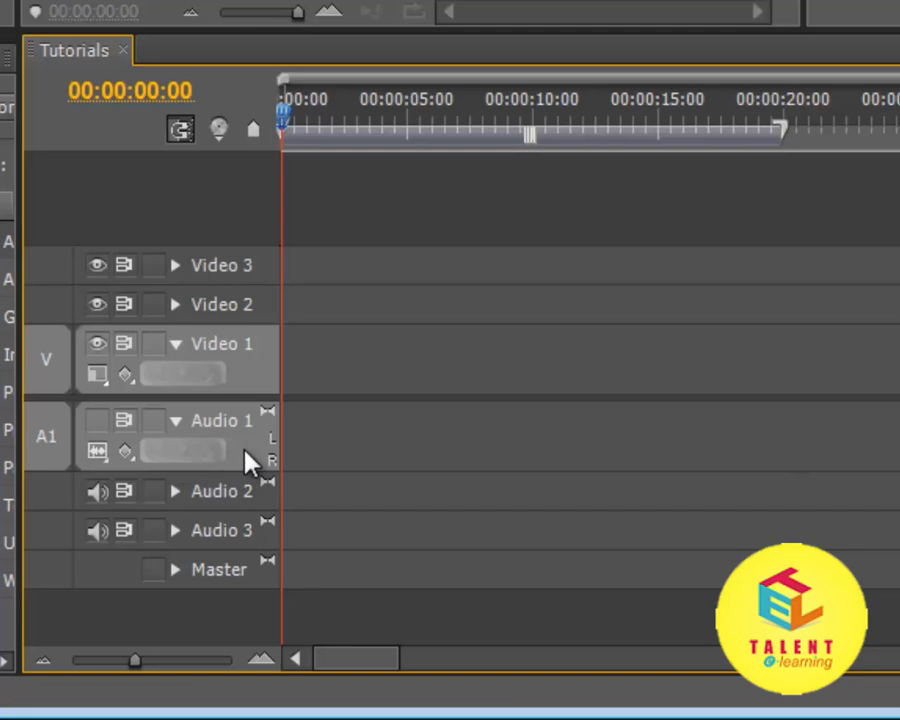
mouse_move(565, 440)
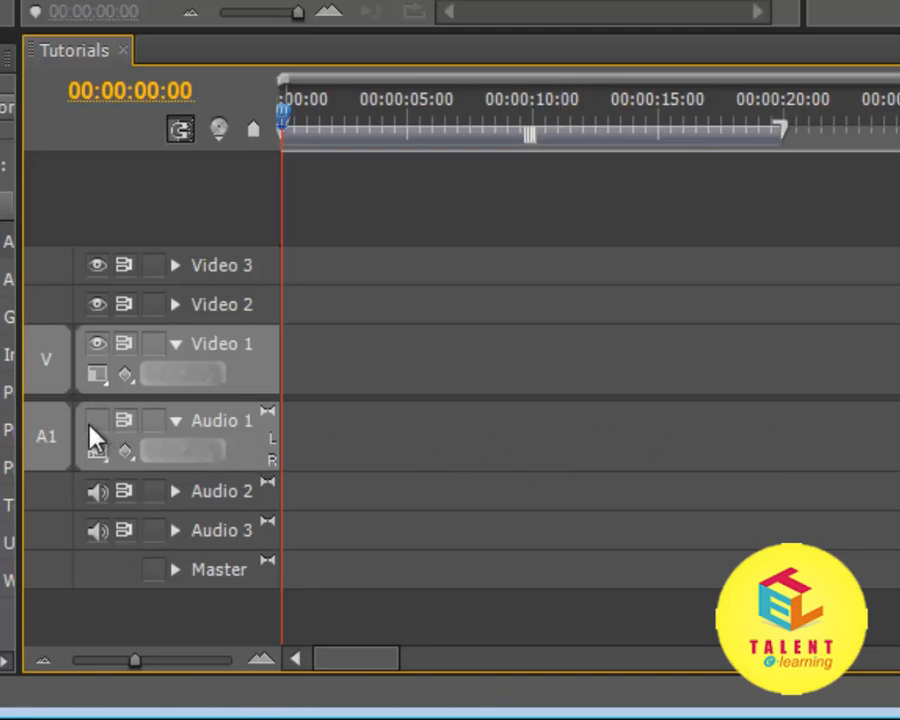
click(98, 420)
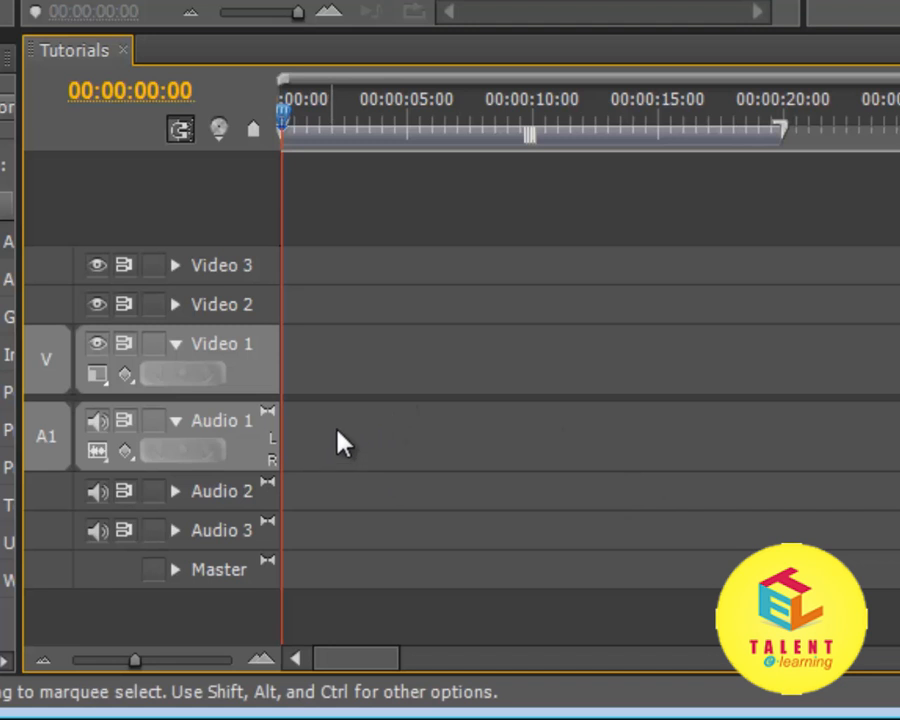
mouse_move(280, 440)
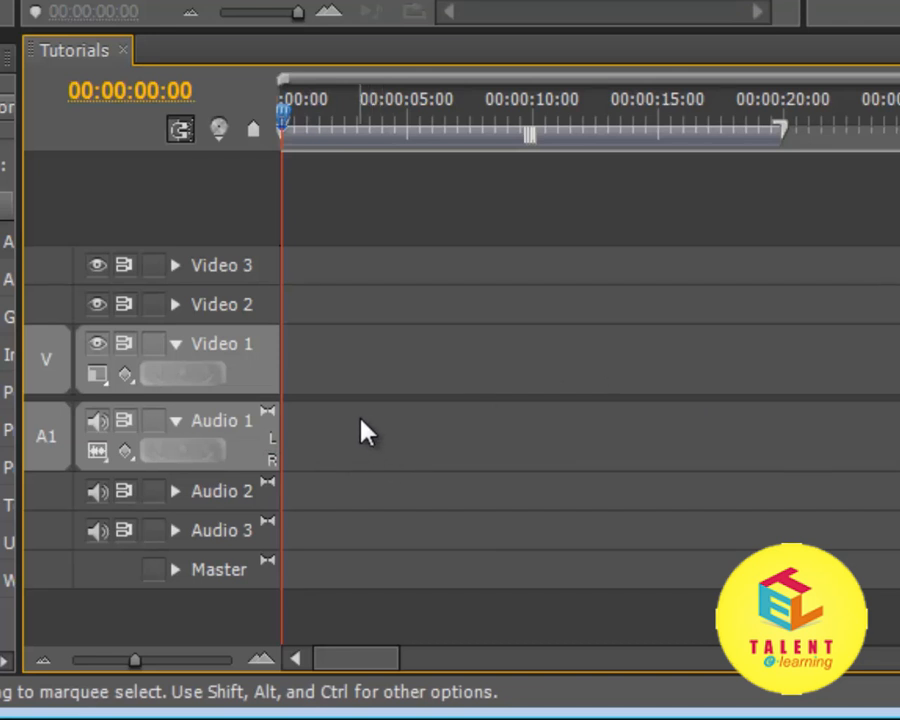
mouse_move(263, 460)
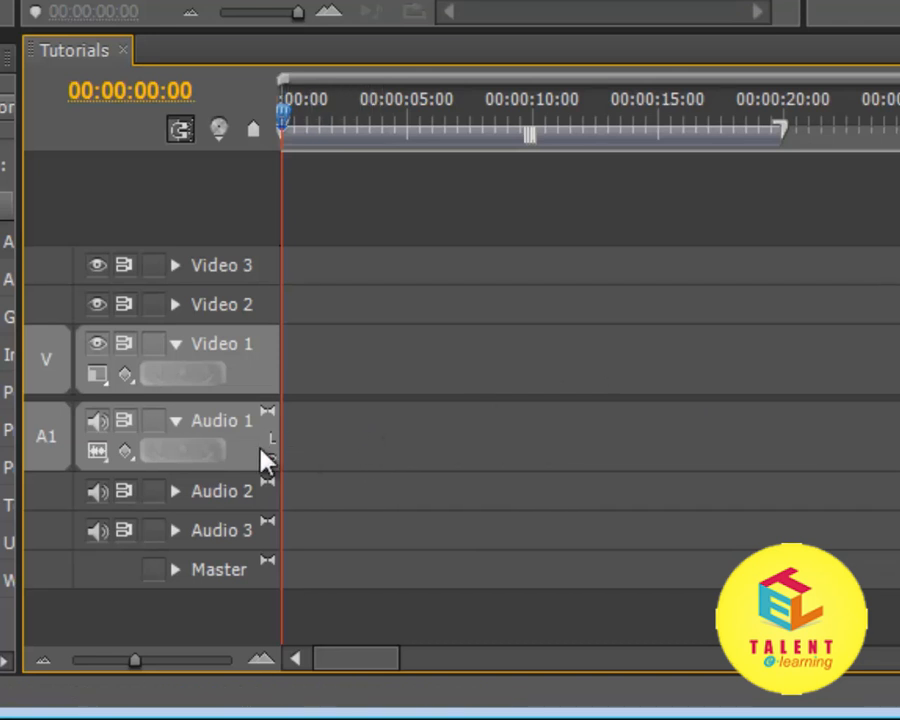
mouse_move(282, 471)
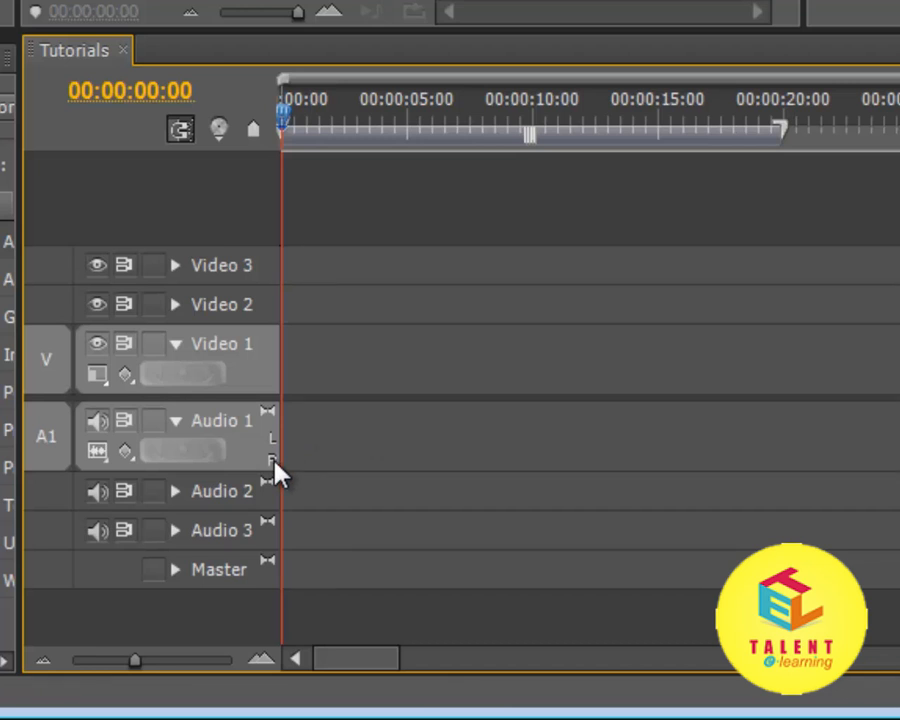
mouse_move(262, 508)
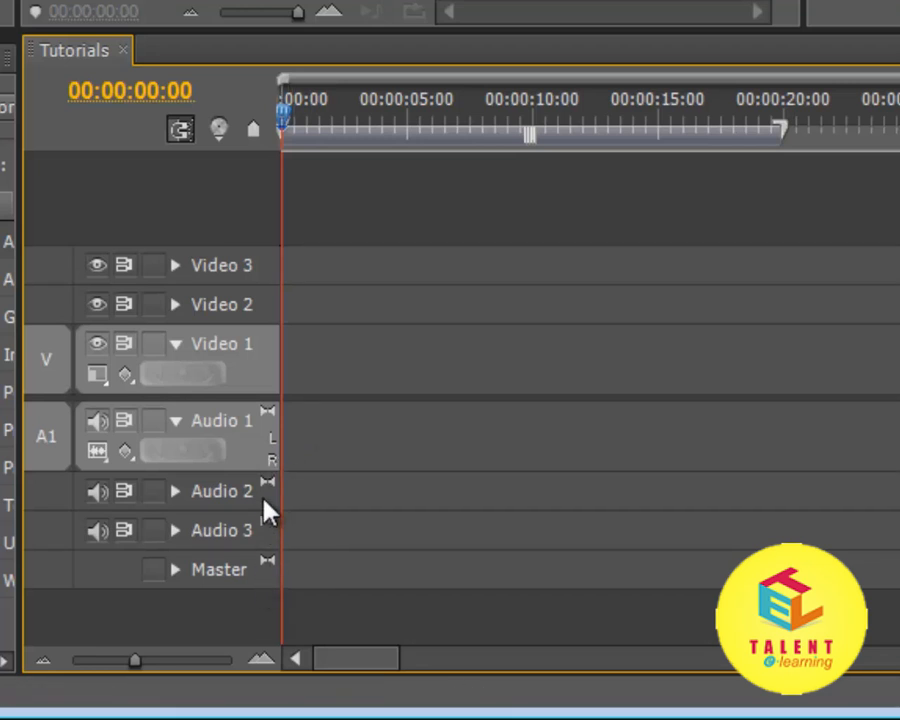
mouse_move(242, 496)
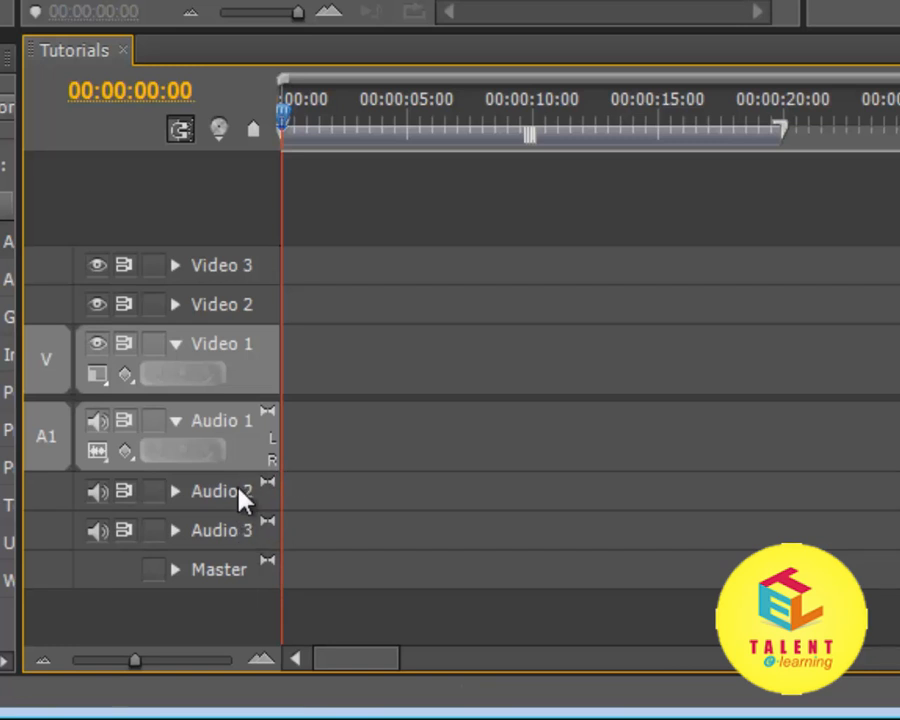
mouse_move(260, 508)
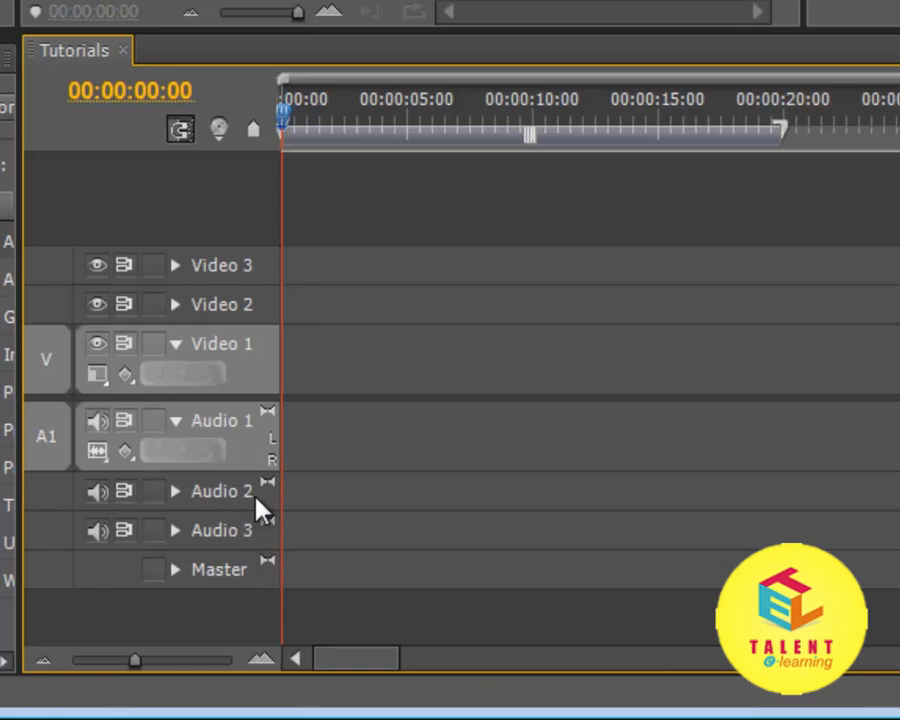
mouse_move(235, 353)
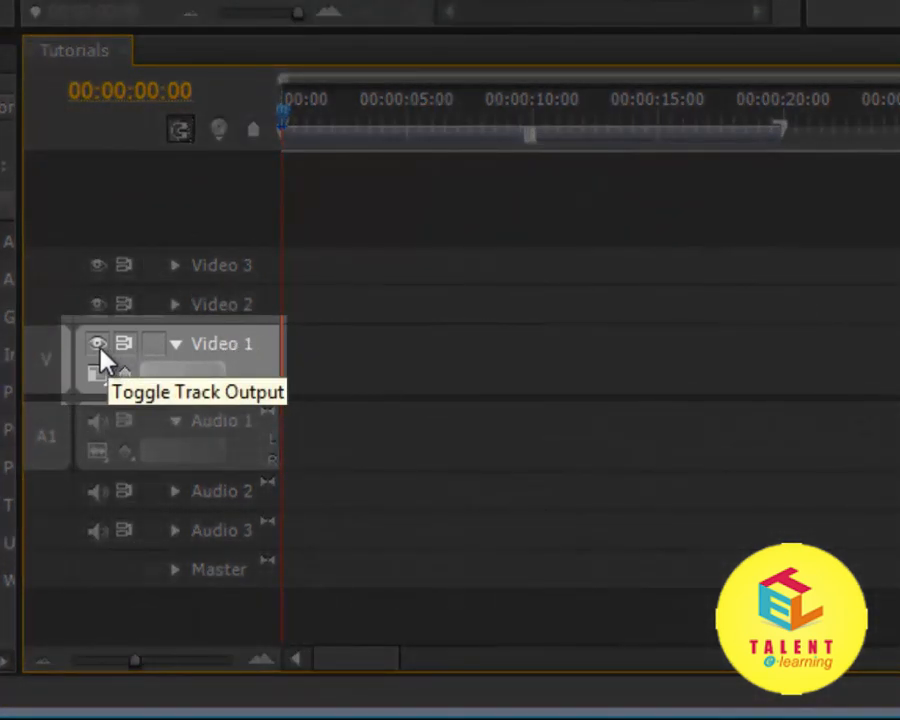
- Switch off the Video 1 track output with its eye icon
click(97, 345)
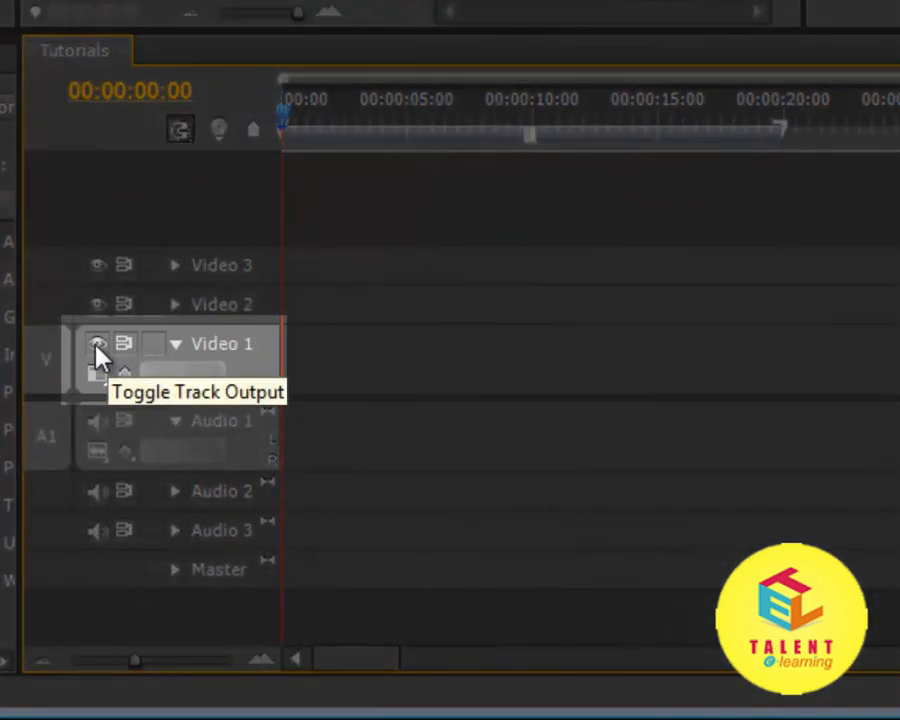
click(96, 345)
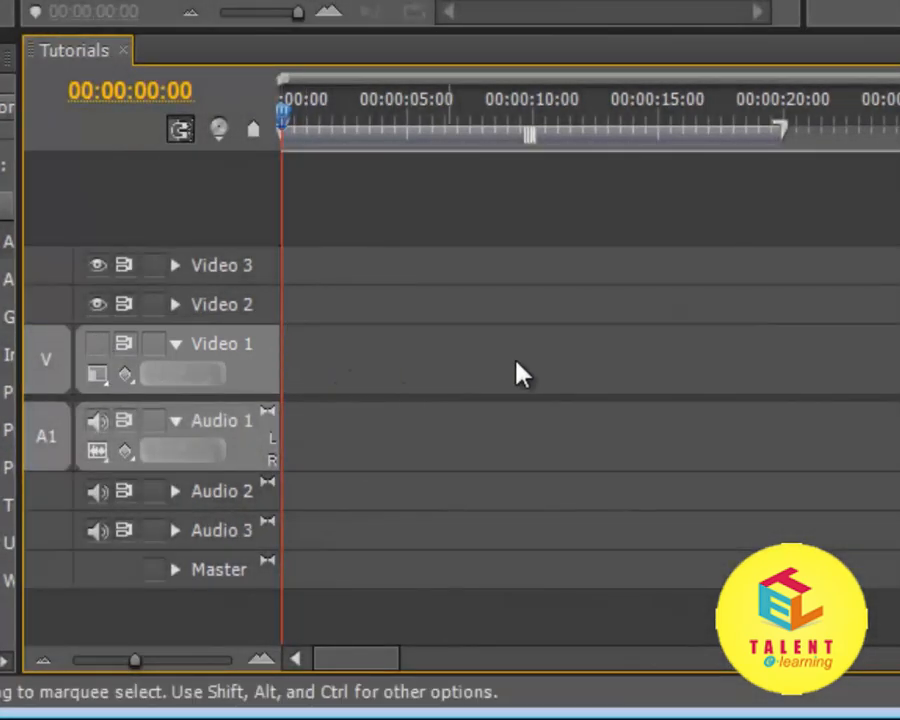
mouse_move(657, 367)
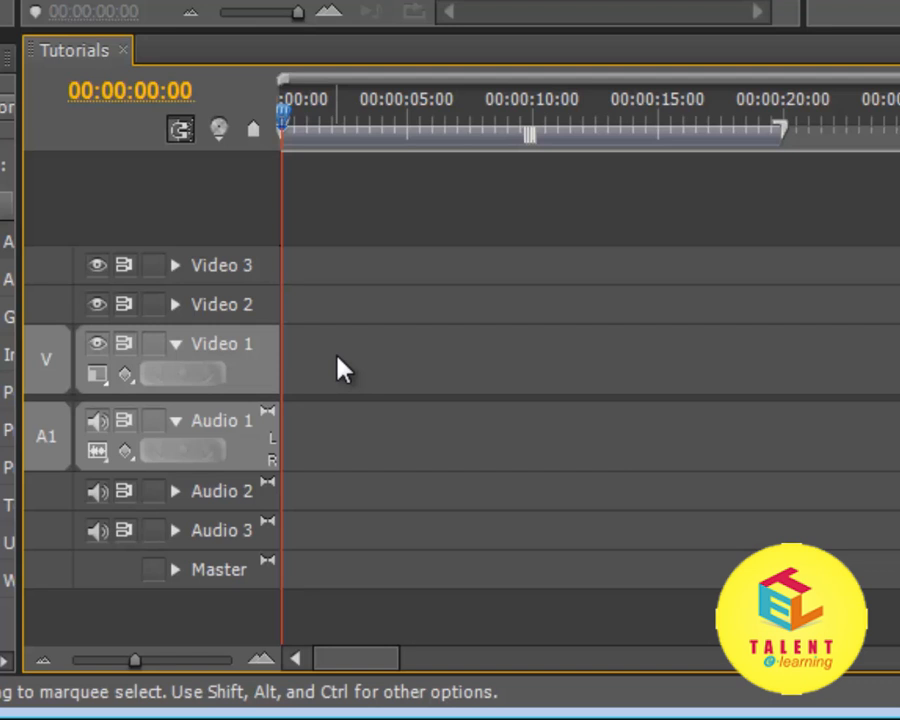
mouse_move(475, 190)
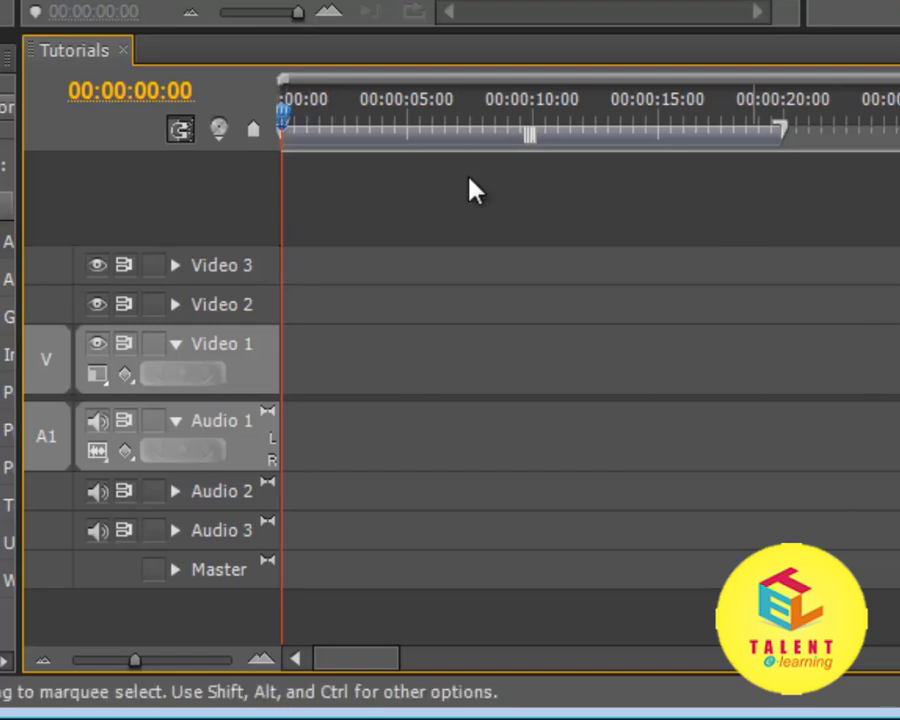